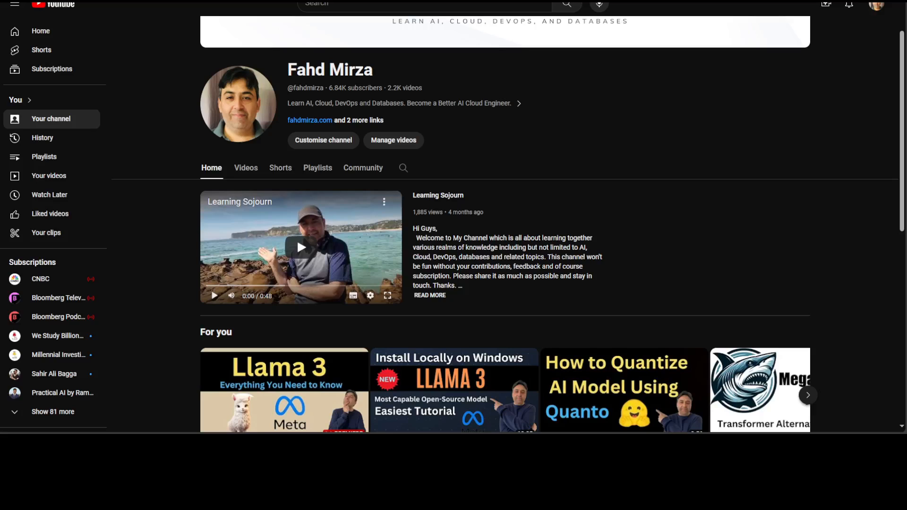
- Scroll down the YouTube channel page before moving to the new Untitled3 Colab notebook
scroll("down", 3)
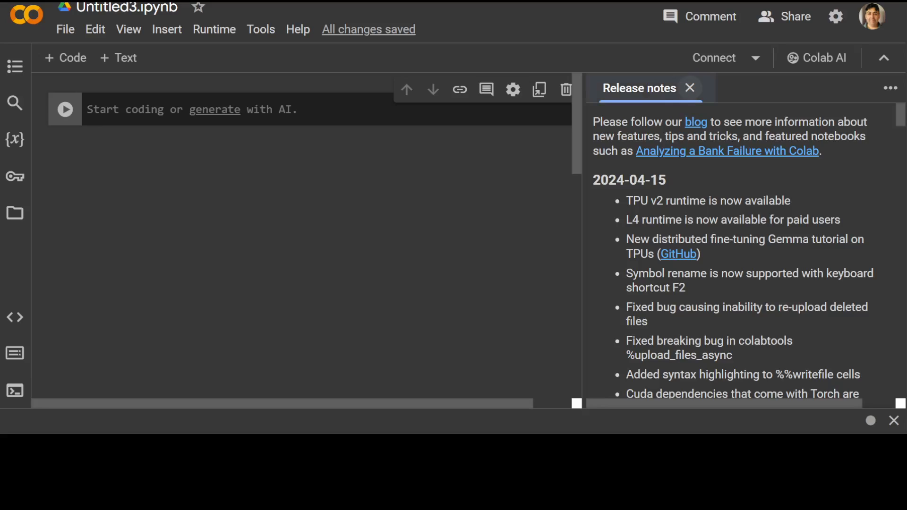
- Switch the runtime to a T4 GPU and begin the %%capture Unsloth install cell
left_click(213, 30)
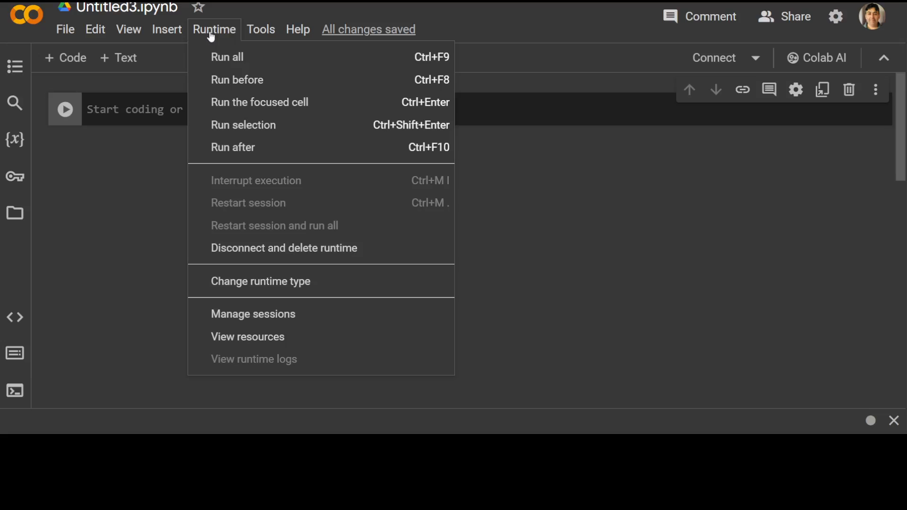
left_click(261, 281)
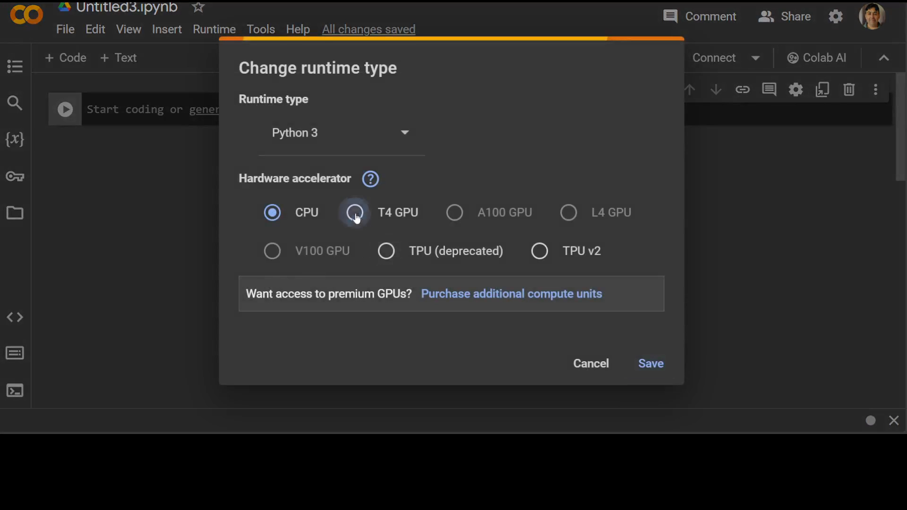
left_click(650, 363)
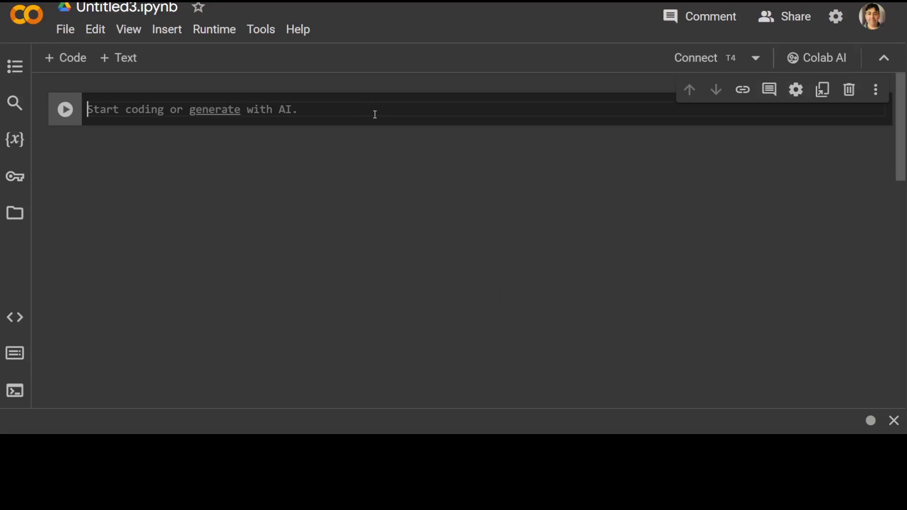
type("%%capture")
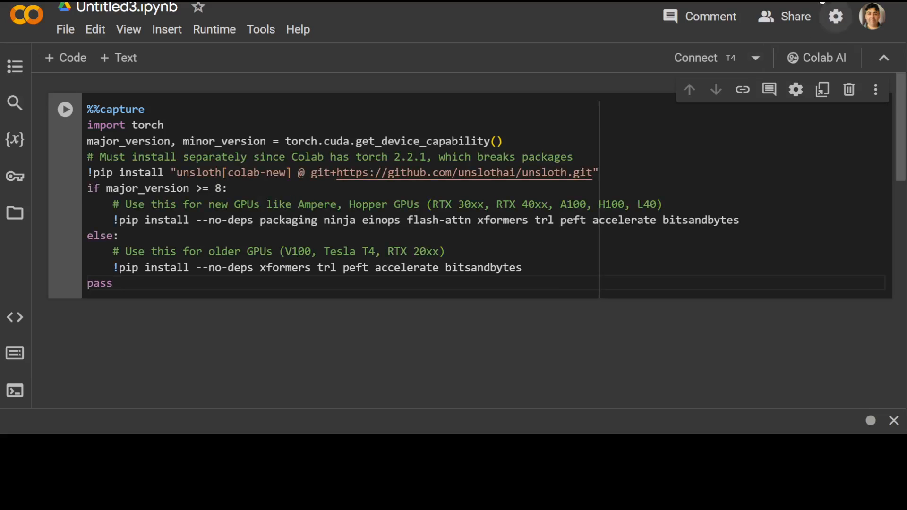
left_click(463, 172)
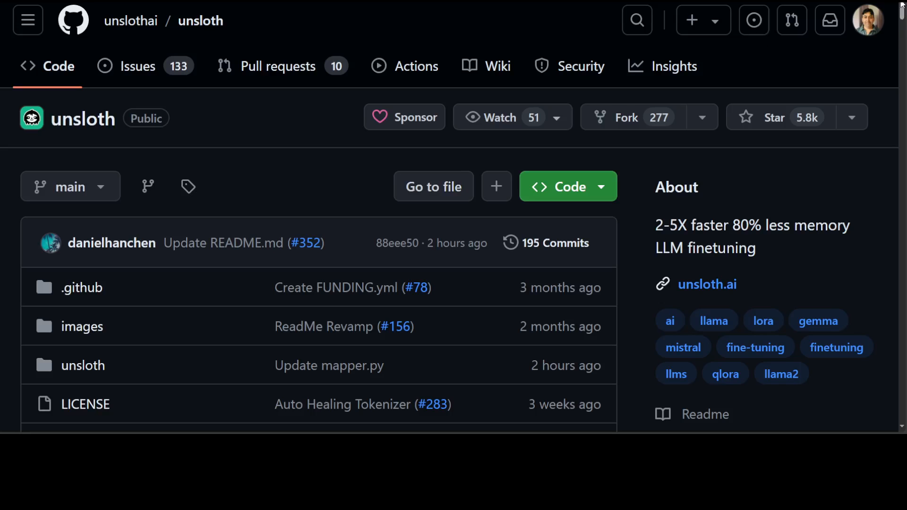
scroll("down", 3)
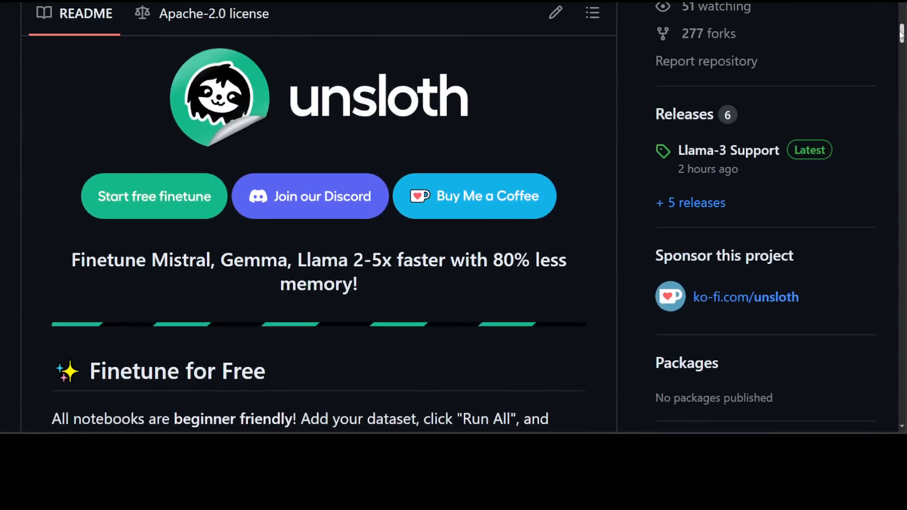
scroll("down", 3)
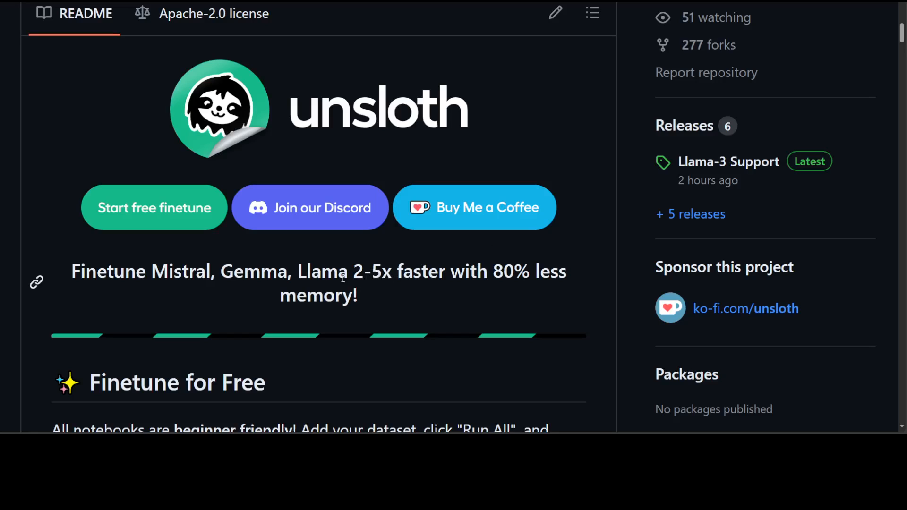
mouse_move(450, 271)
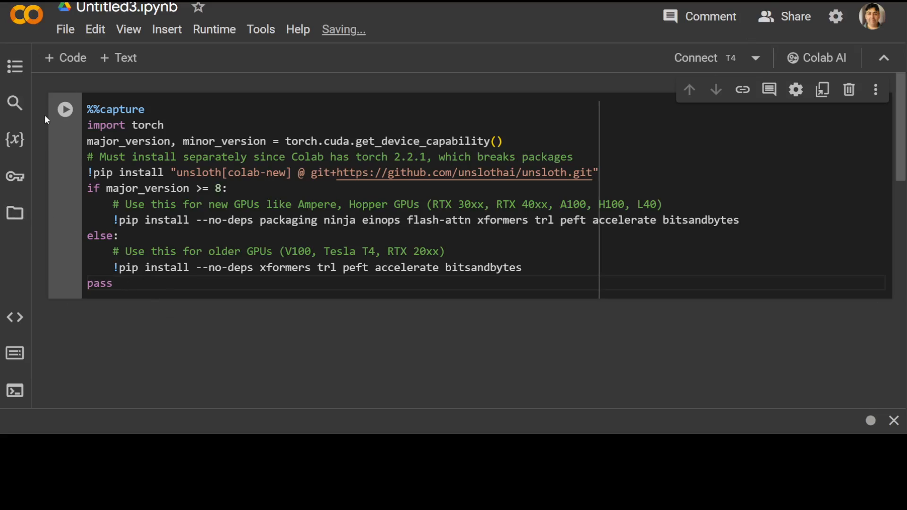
- Execute the Unsloth install cell on the T4 runtime and add an empty code cell below
left_click(65, 109)
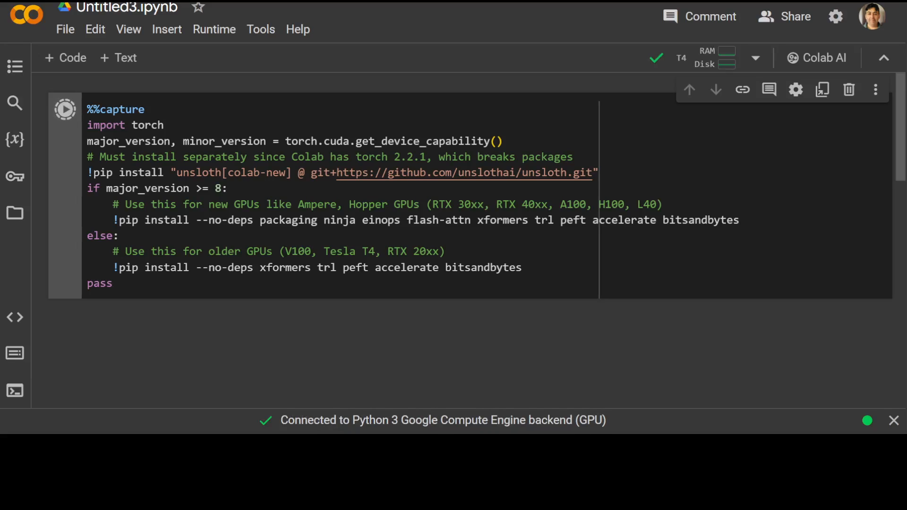
left_click(64, 109)
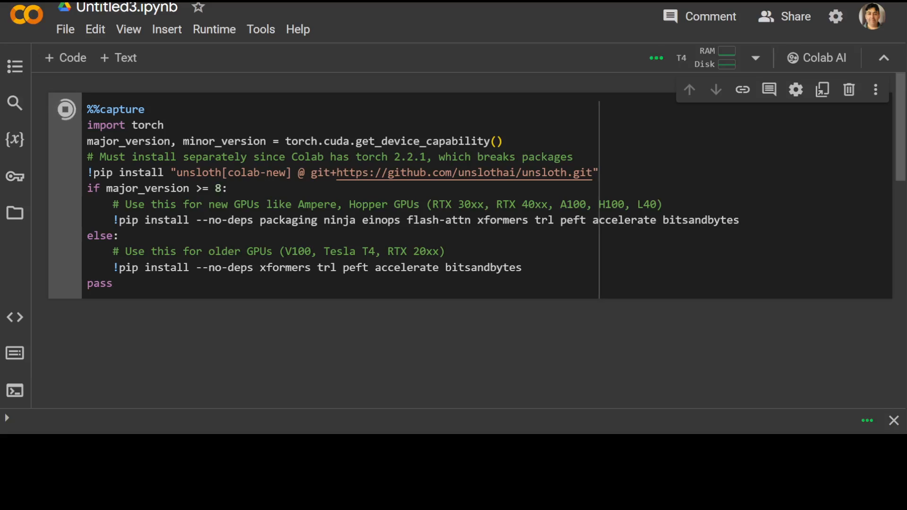
left_click(65, 110)
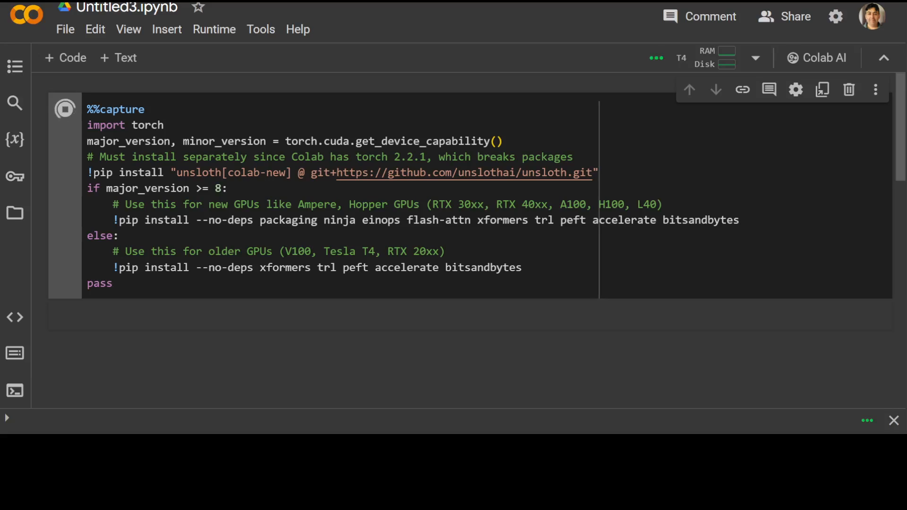
left_click(65, 110)
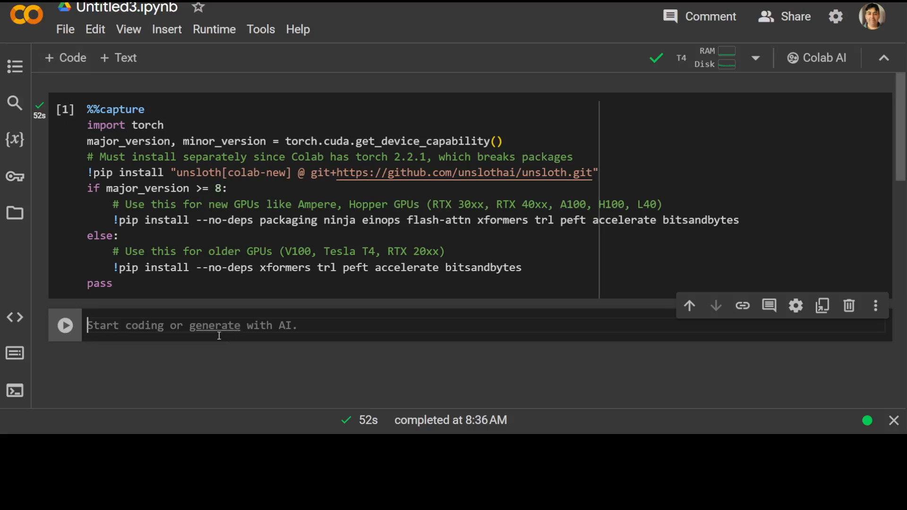
- Run the FastLanguageModel.from_pretrained cell for unsloth/llama-3-8b-bnb-4bit to download model and tokenizer
scroll("down", 3)
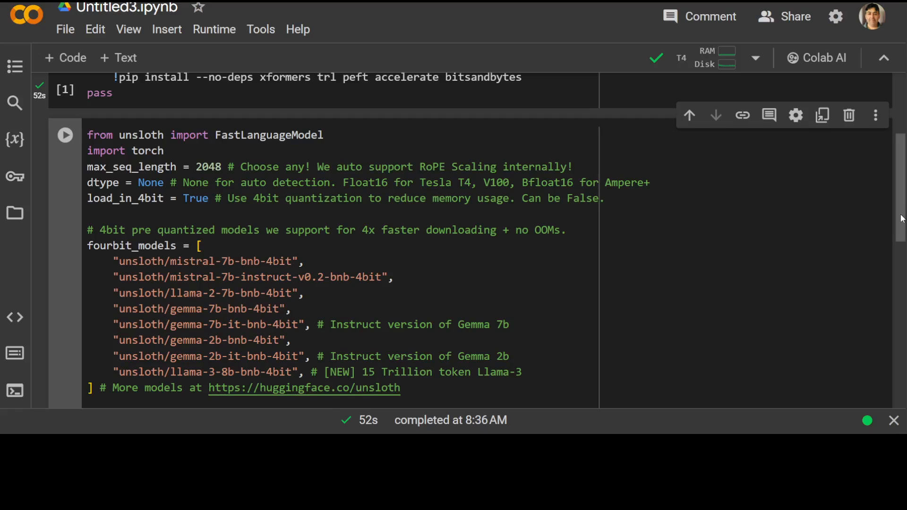
scroll("down", 3)
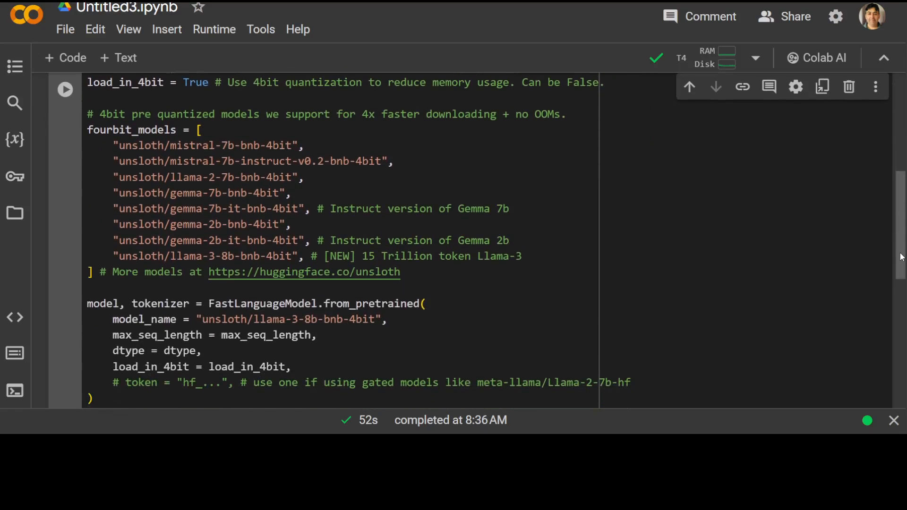
scroll("down", 3)
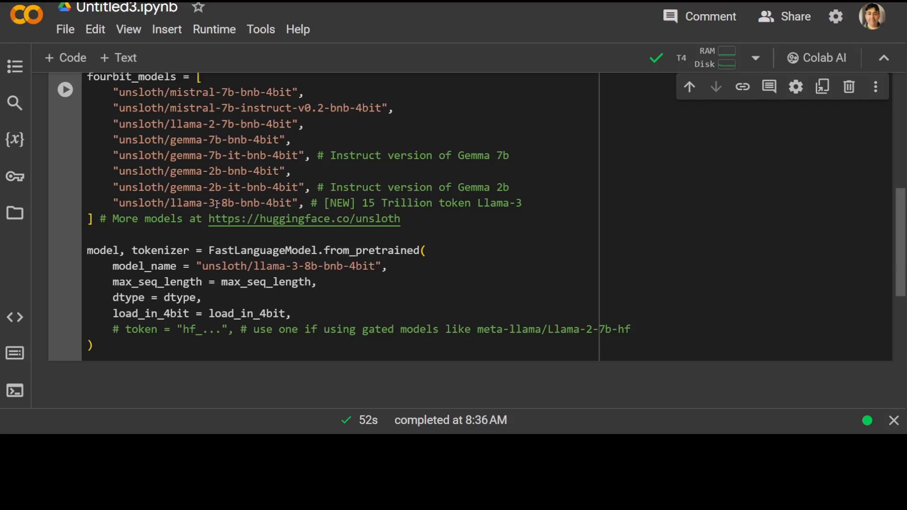
double_click(235, 204)
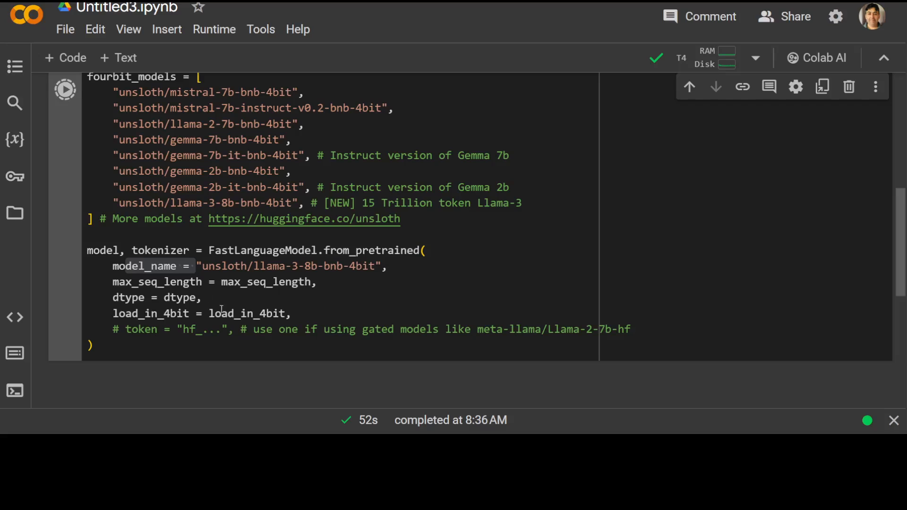
left_click(64, 90)
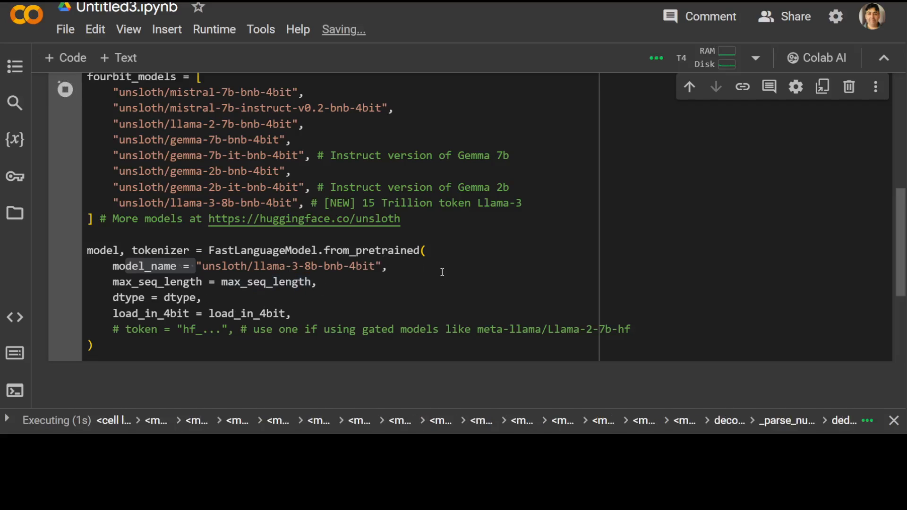
scroll("down", 3)
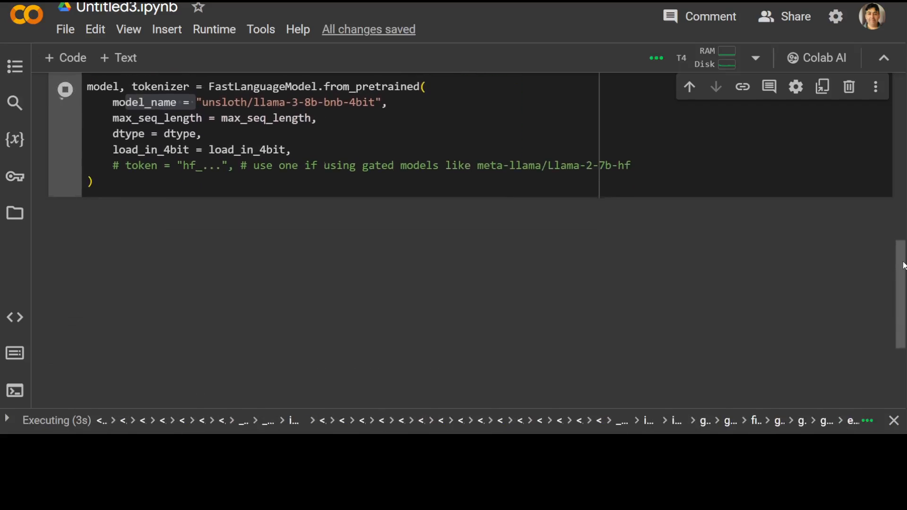
scroll("down", 3)
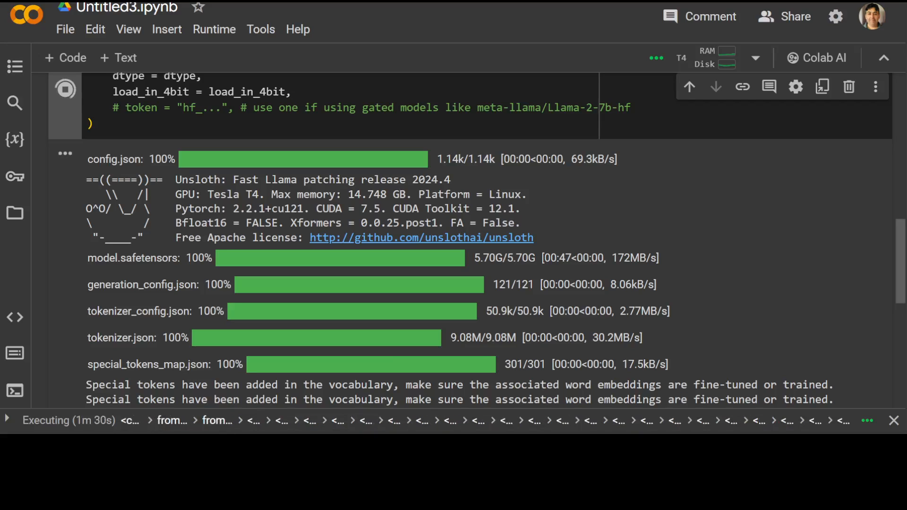
- Review the finished model load and the get_peft_model LoRA cell with r=16
scroll("down", 3)
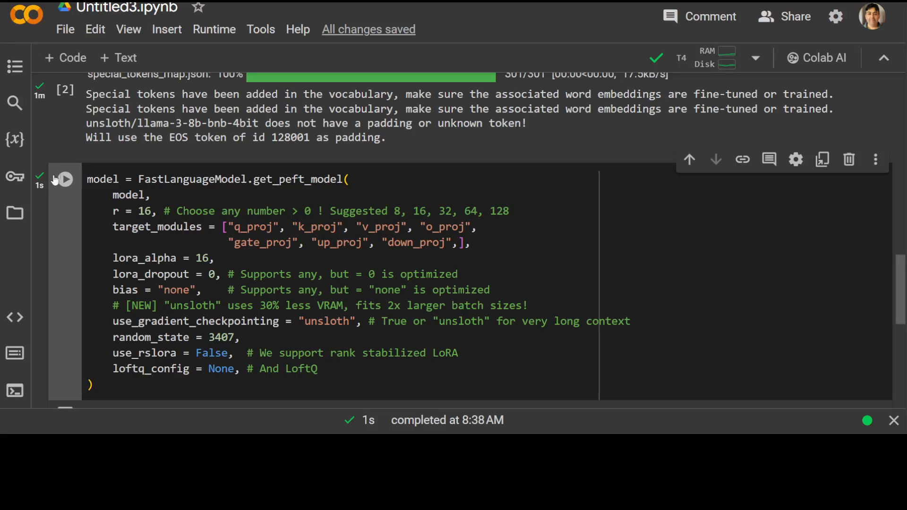
- Run the alpaca_prompt and formatting_prompts_func cell, mapping the 51,760-example dataset
left_click(65, 178)
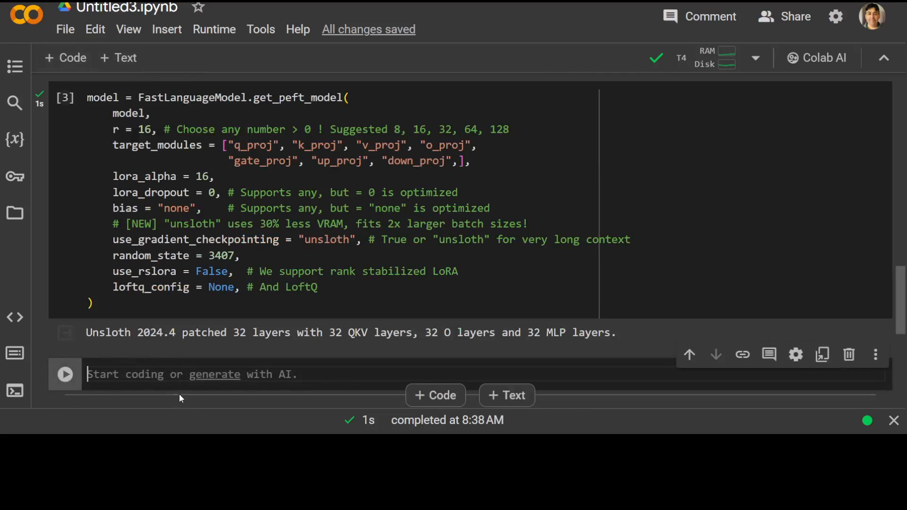
scroll("down", 3)
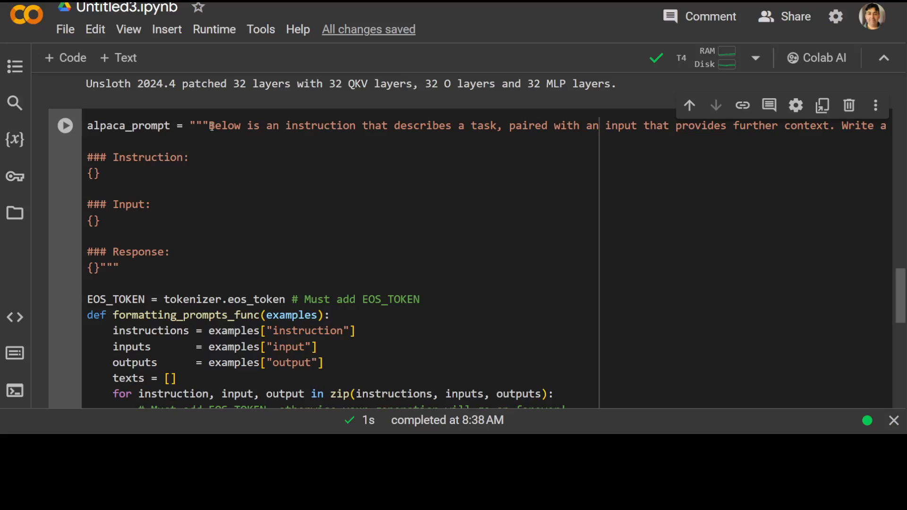
left_click(66, 126)
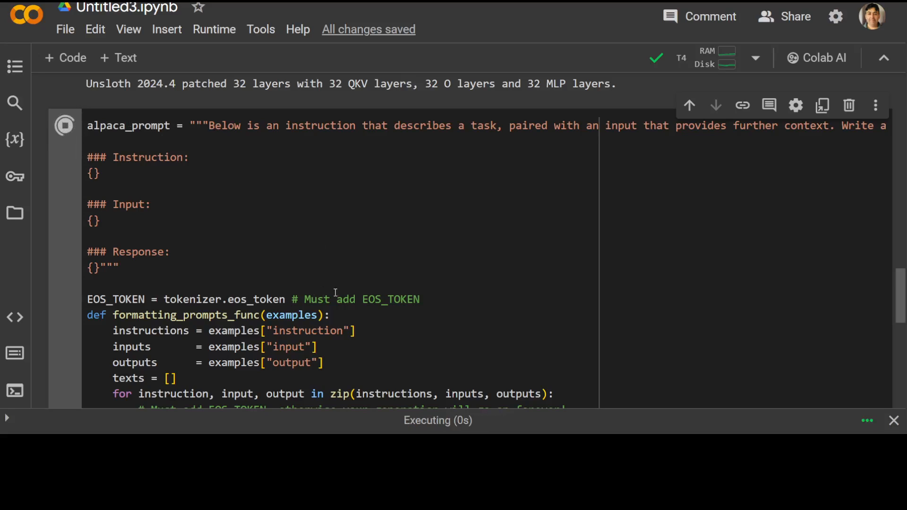
scroll("down", 3)
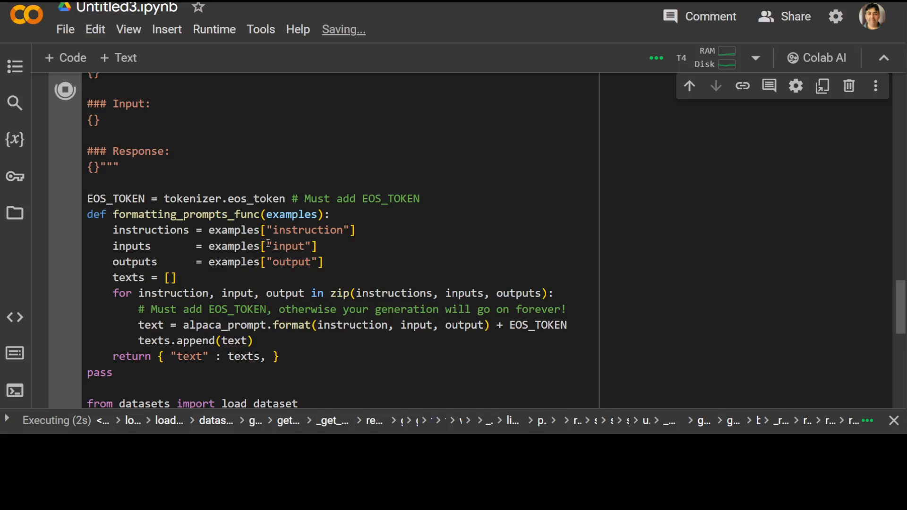
scroll("down", 3)
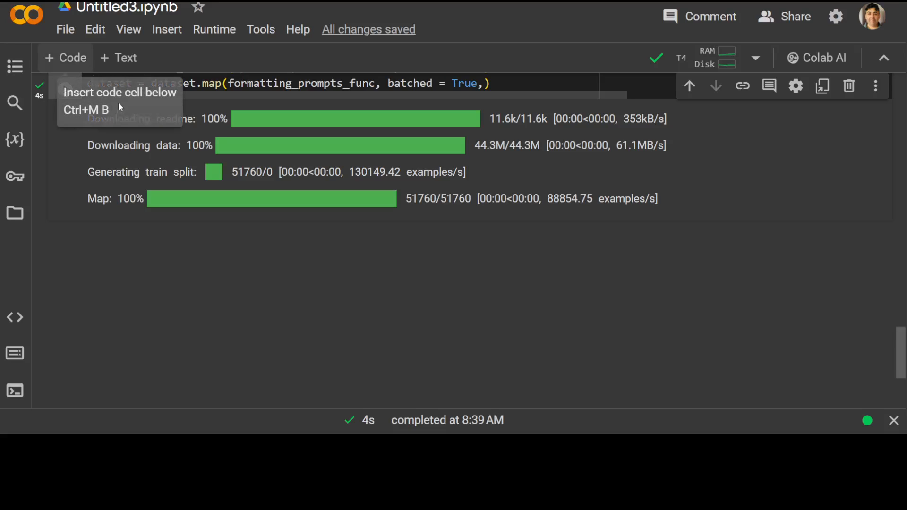
- Run the SFTTrainer with TrainingArguments cell so all 51,760 examples are prepared
scroll("down", 3)
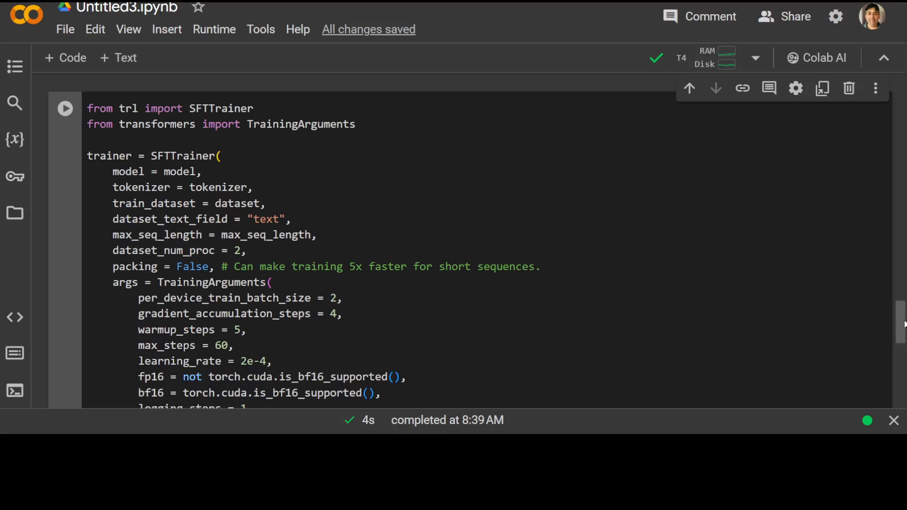
scroll("down", 3)
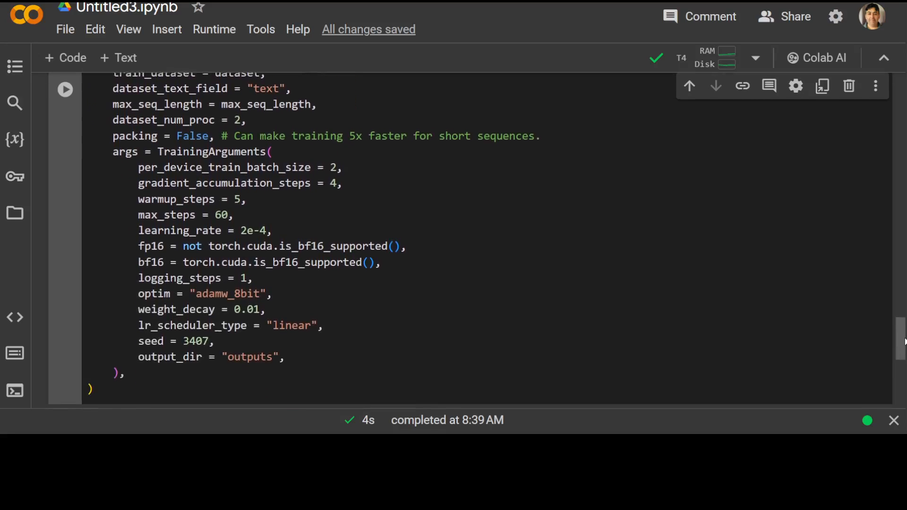
scroll("down", 3)
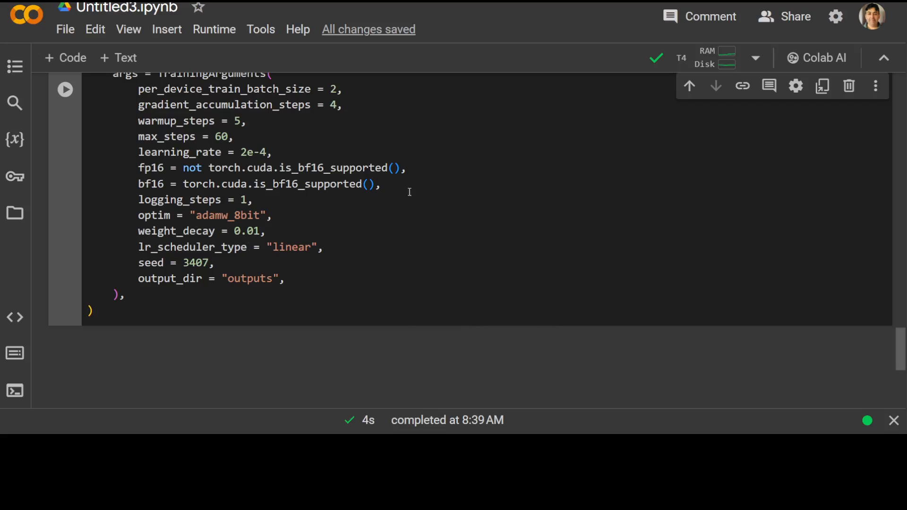
left_click(64, 89)
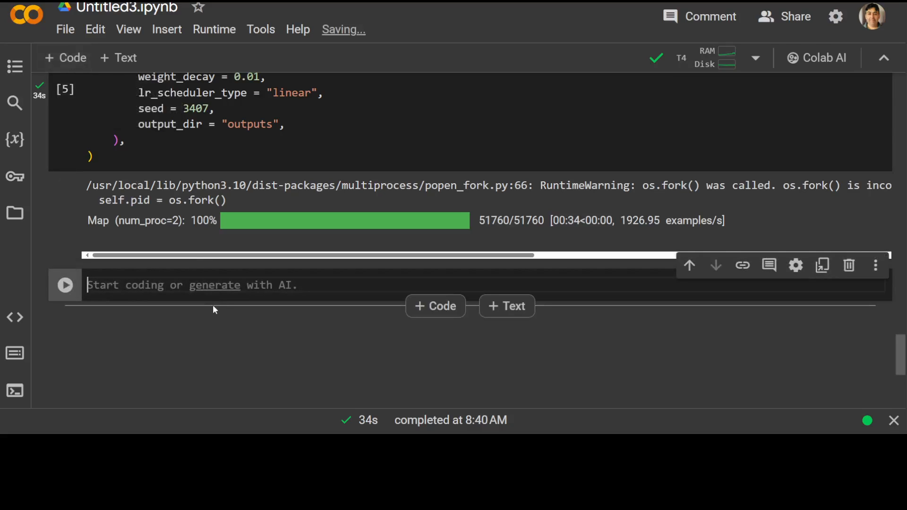
- Run trainer_stats = trainer.train() through all 60 steps, loss ending near 0.91
type("trainer_stats = trainer.train()")
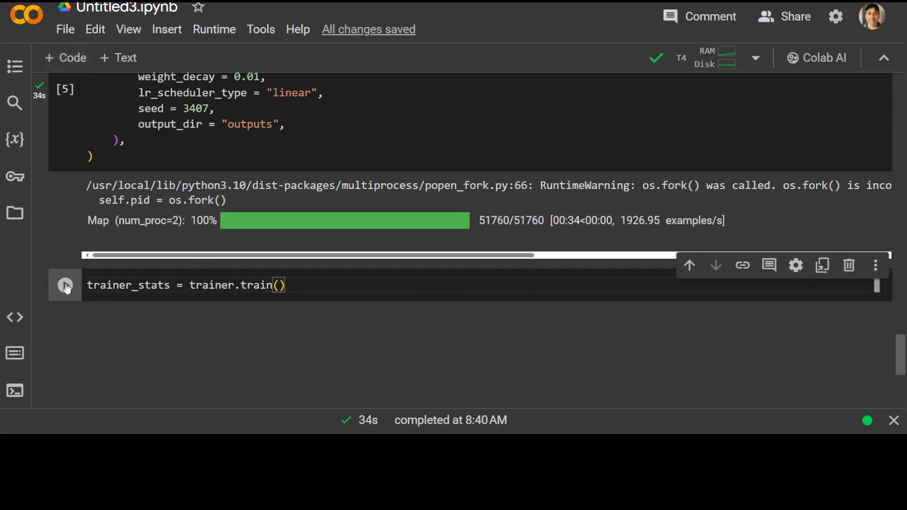
left_click(65, 285)
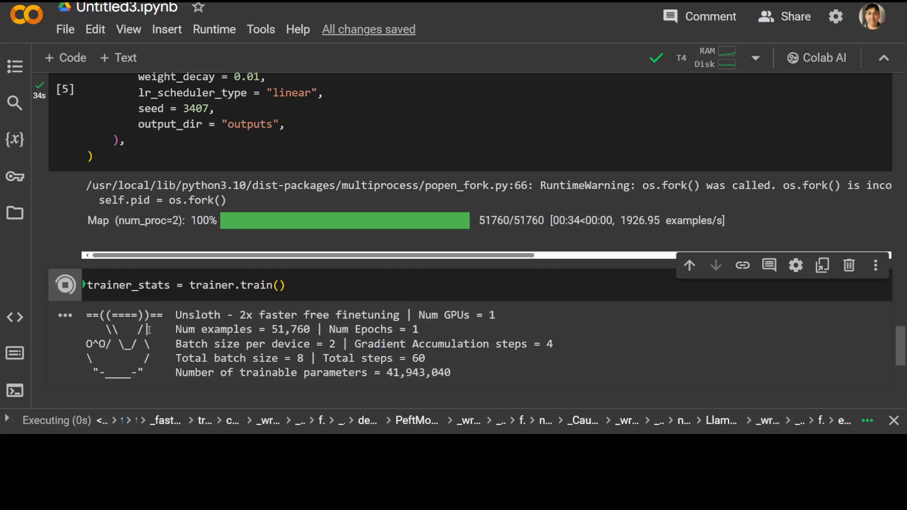
scroll("down", 3)
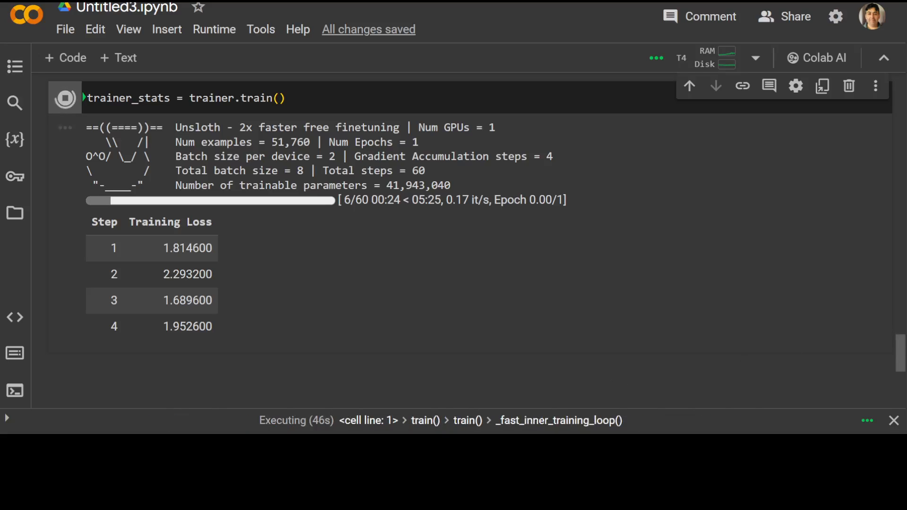
scroll("down", 3)
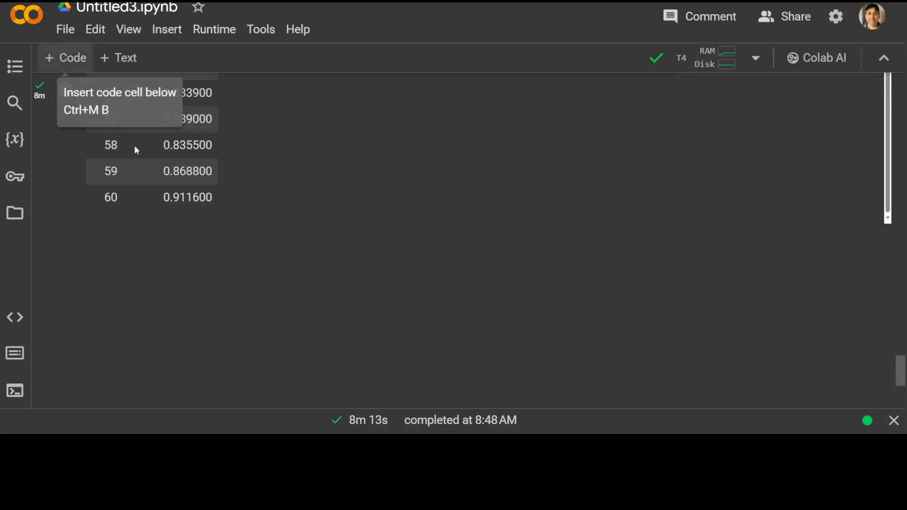
- Add and run the inference cell prompting the model to continue the Fibonacci sequence, returning 13, 21, 34 onward
left_click(136, 144)
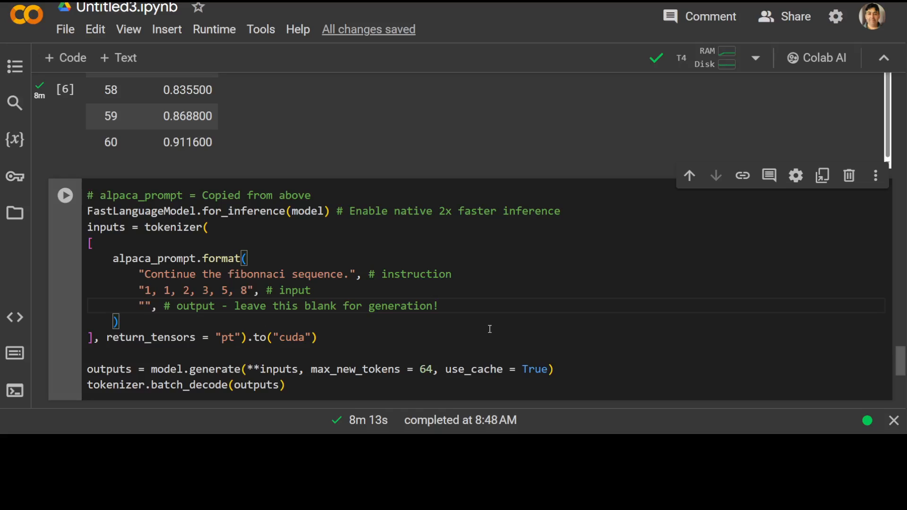
mouse_move(501, 291)
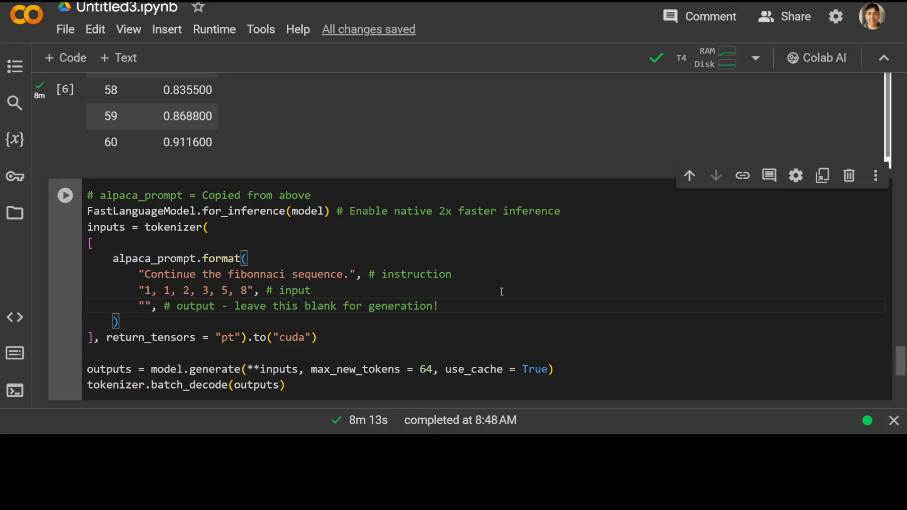
scroll("down", 3)
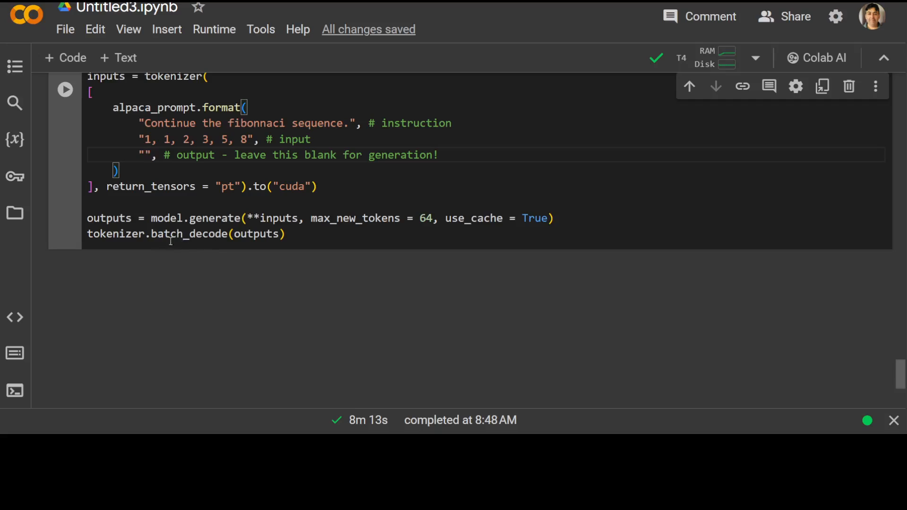
mouse_move(64, 90)
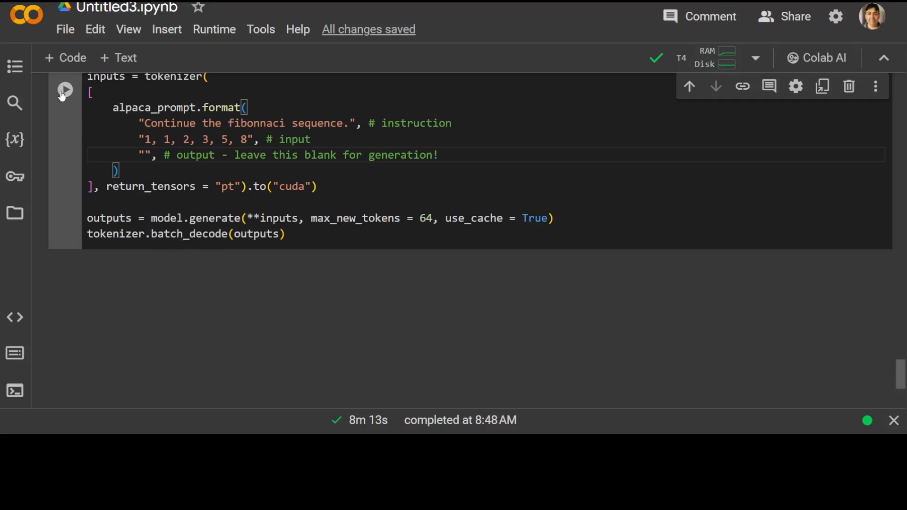
left_click(65, 90)
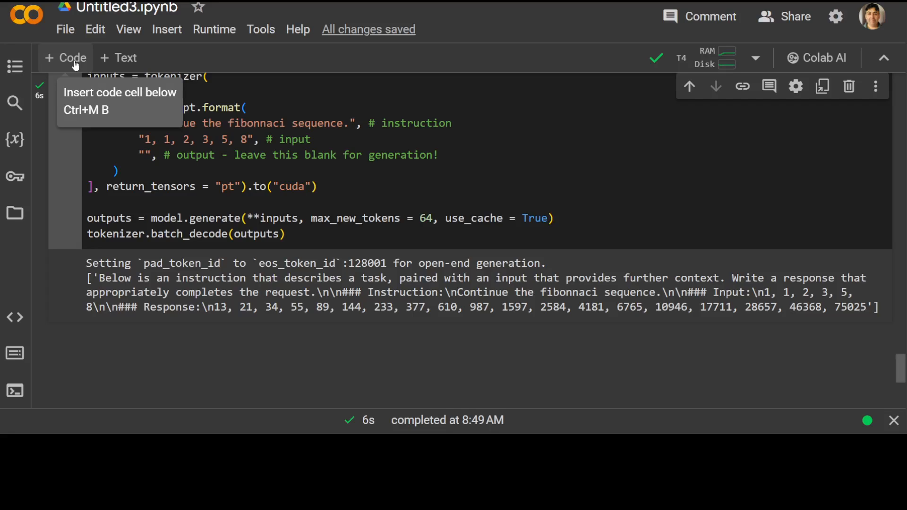
- Add model.save_pretrained("lora_model") with the push_to_hub line commented out, and save the notebook
left_click(65, 58)
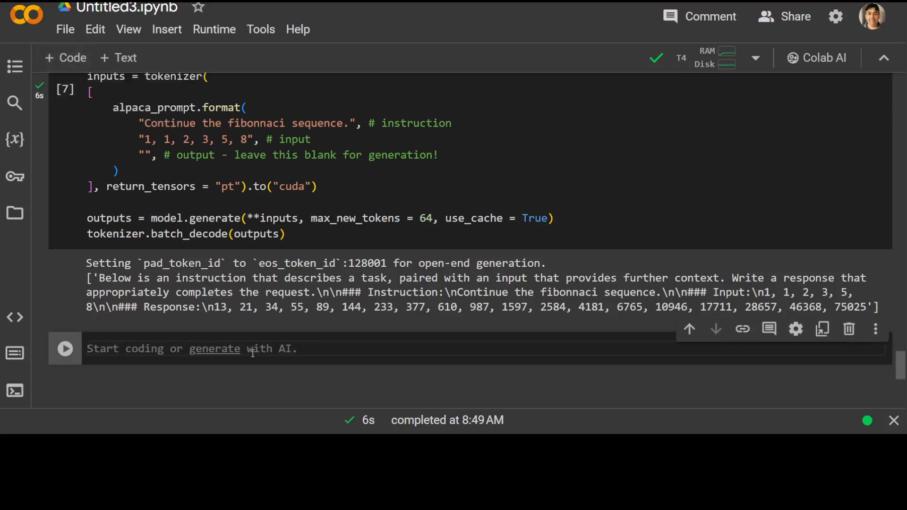
type("model.save_pretrained(\"lora_model\") # Local saving")
type("# model.push_to_hub(\"your_name/lora_model\", token = \"...\") # Online saving")
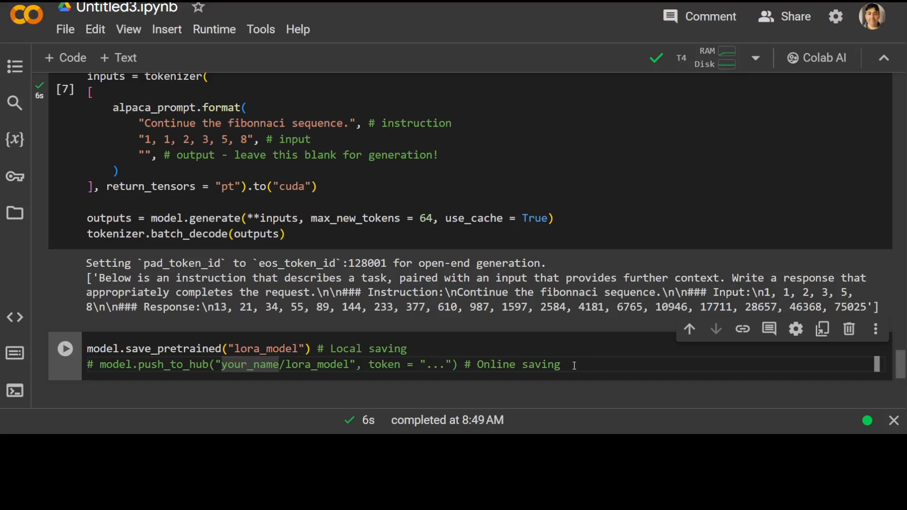
key("ctrl+a")
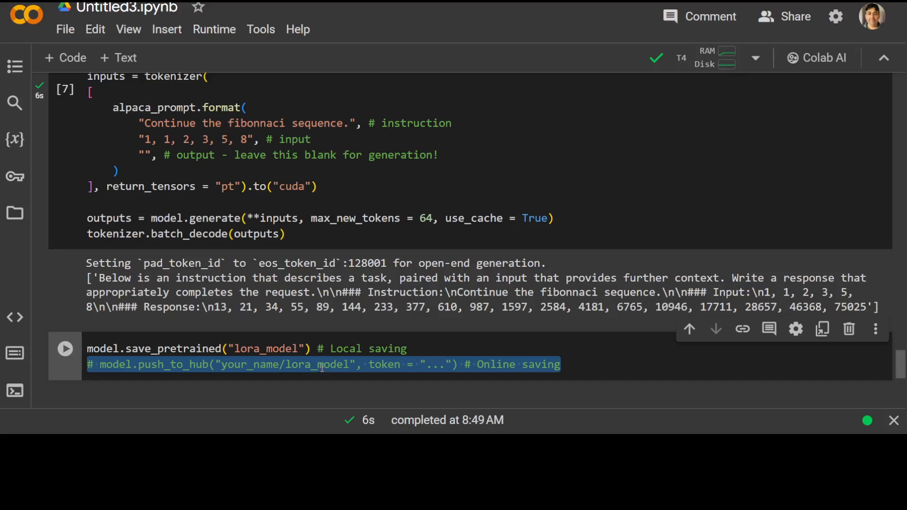
key("ctrl+s")
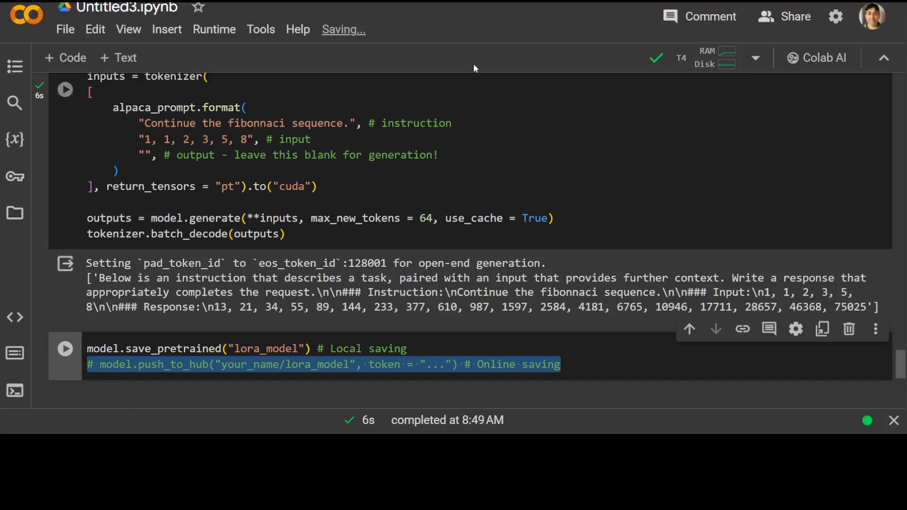